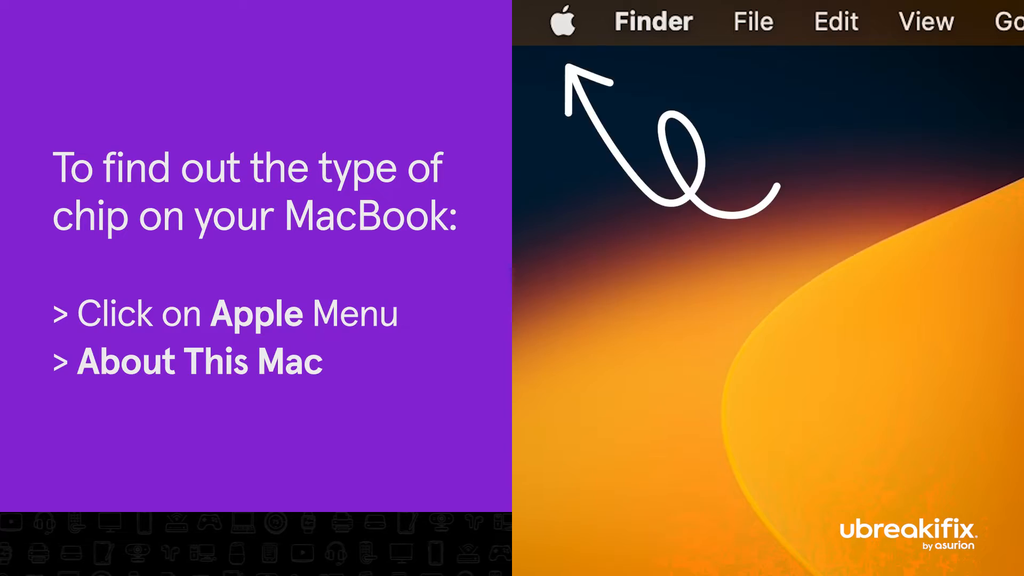
# - Bring up the Apple menu and point at Restart… for resetting a plugged-in M1/M2 MacBook
pyautogui.click(562, 21)
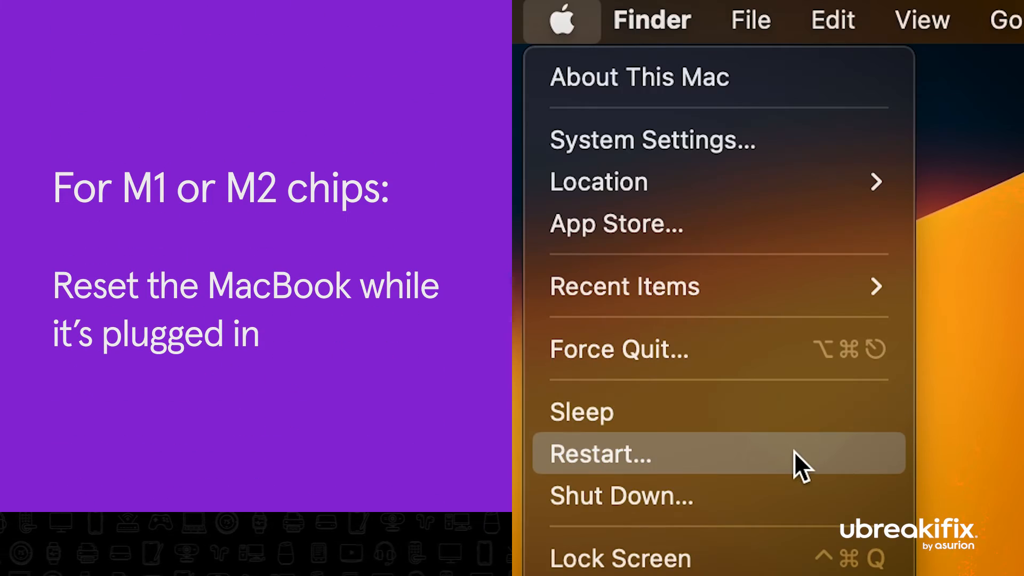
pyautogui.click(620, 496)
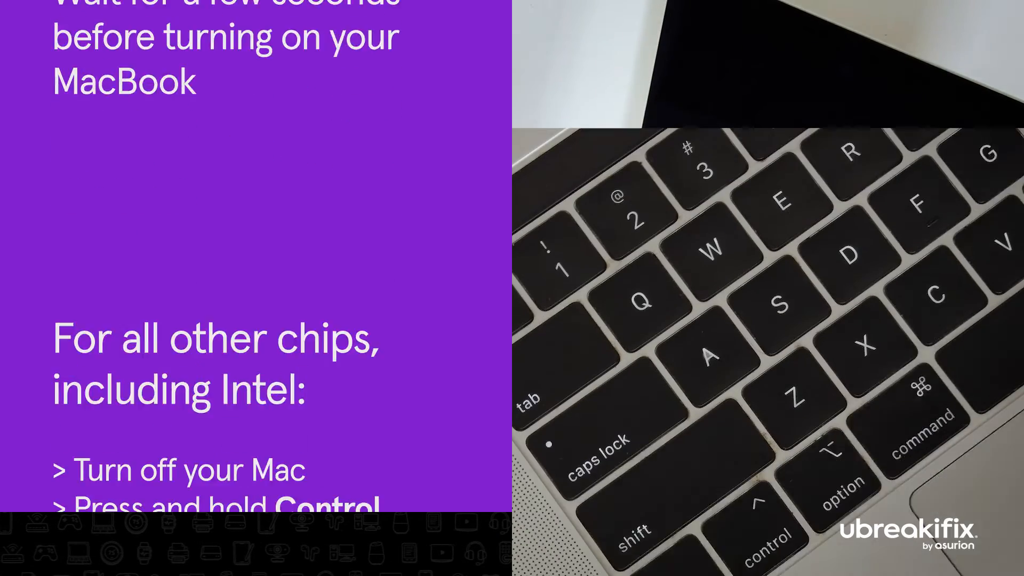
# - Advance to the Intel slide: power off, hold Control+Option+Shift+Power ten seconds, power on
pyautogui.scroll(-3)
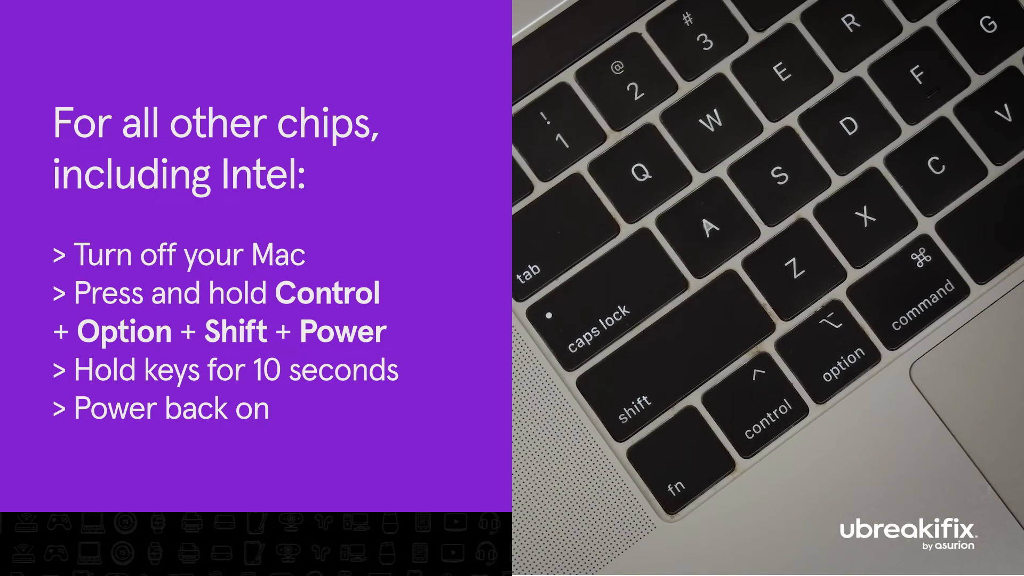